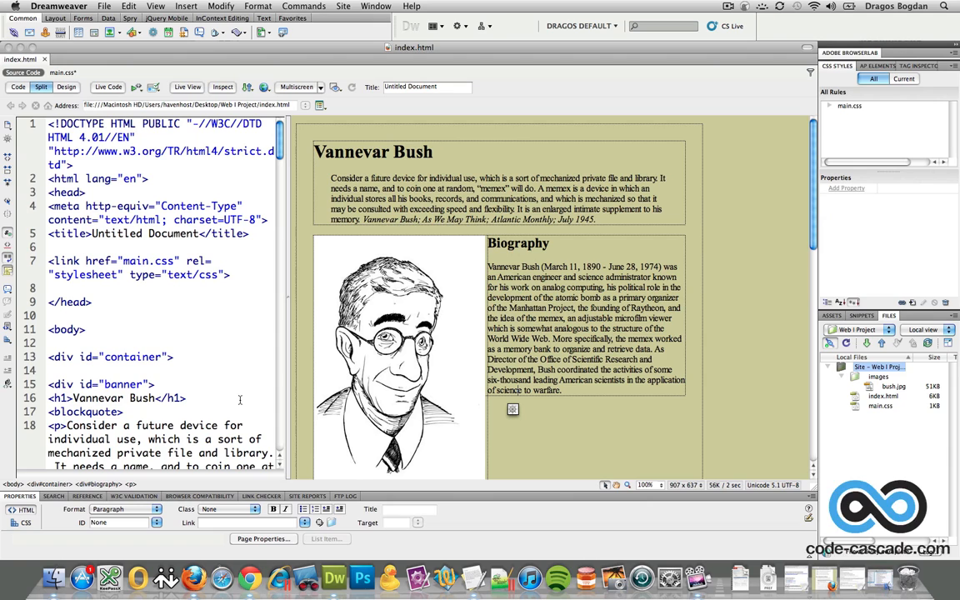
- View the main.css stylesheet code with its body, container, portrait and biography rules
{"action": "left_click", "coordinate": [62, 71]}
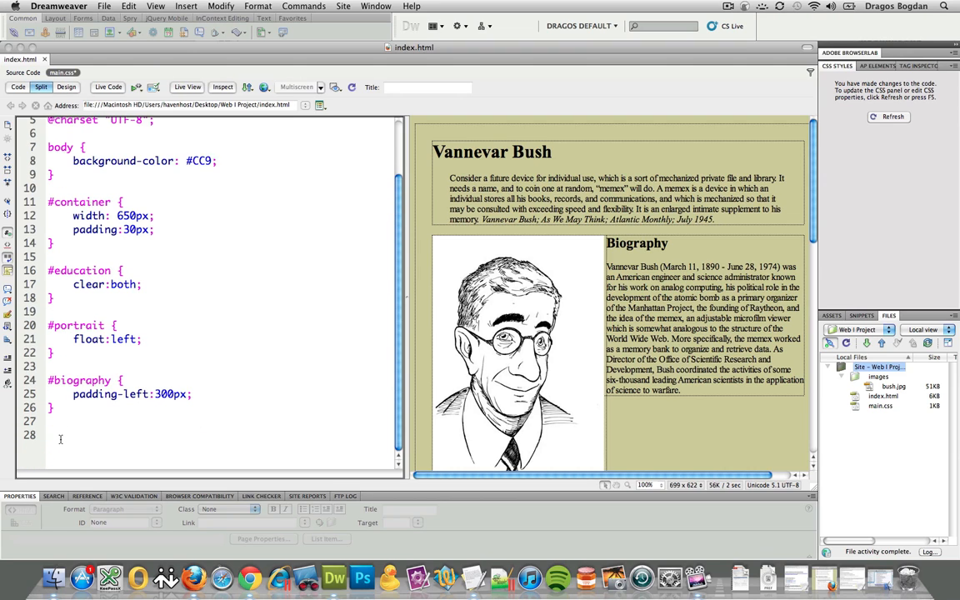
- Append a new body rule to main.css with background-color #03C, making the page blue
{"action": "type", "text": "body {"}
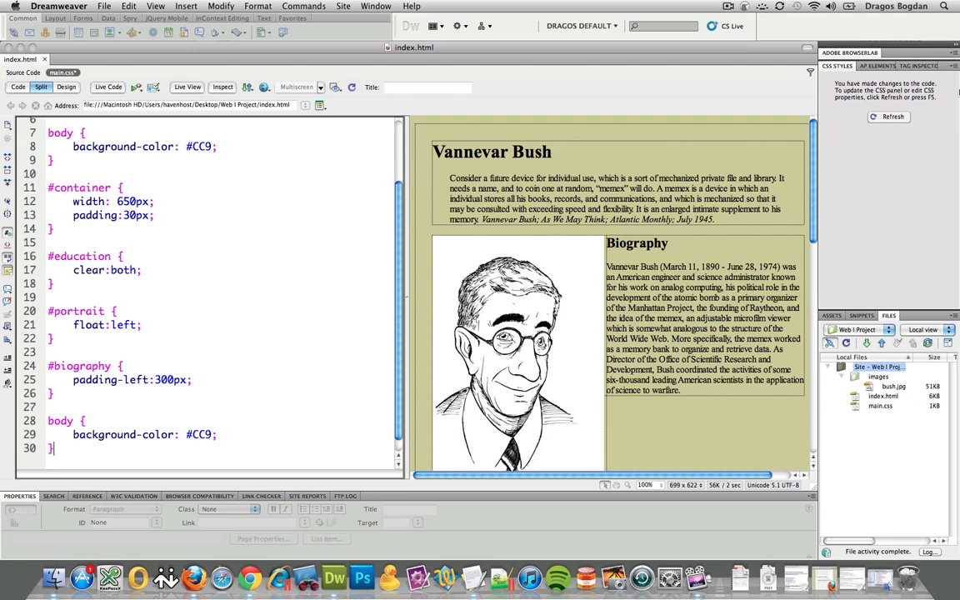
{"action": "left_click", "coordinate": [888, 115]}
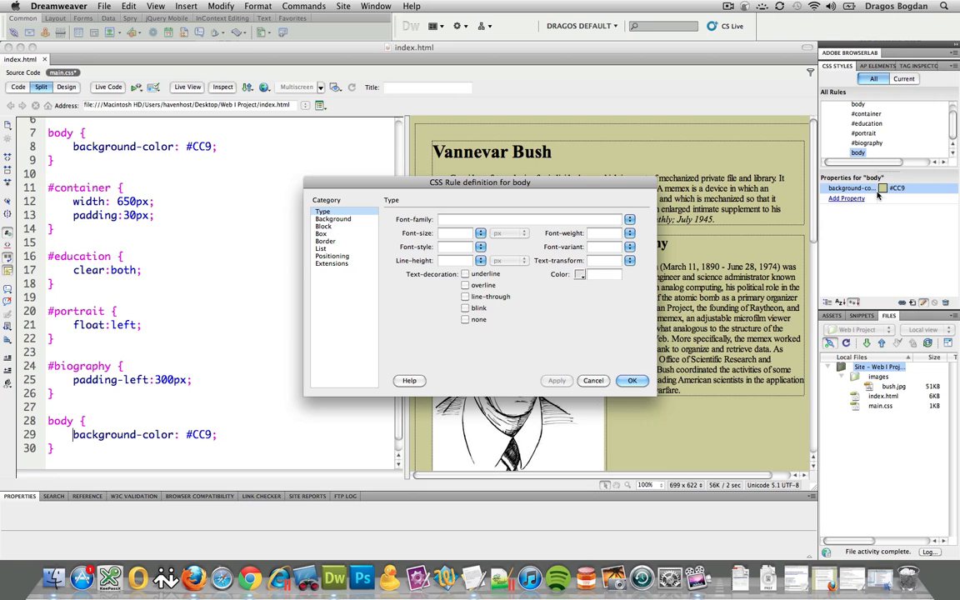
{"action": "left_click", "coordinate": [333, 218]}
{"action": "type", "text": "#03C"}
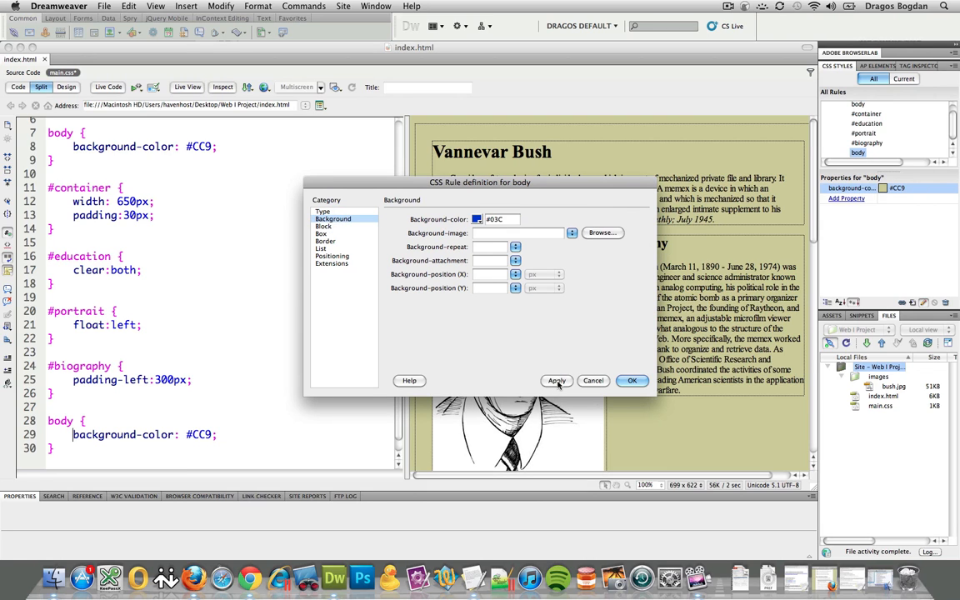
{"action": "left_click", "coordinate": [632, 380]}
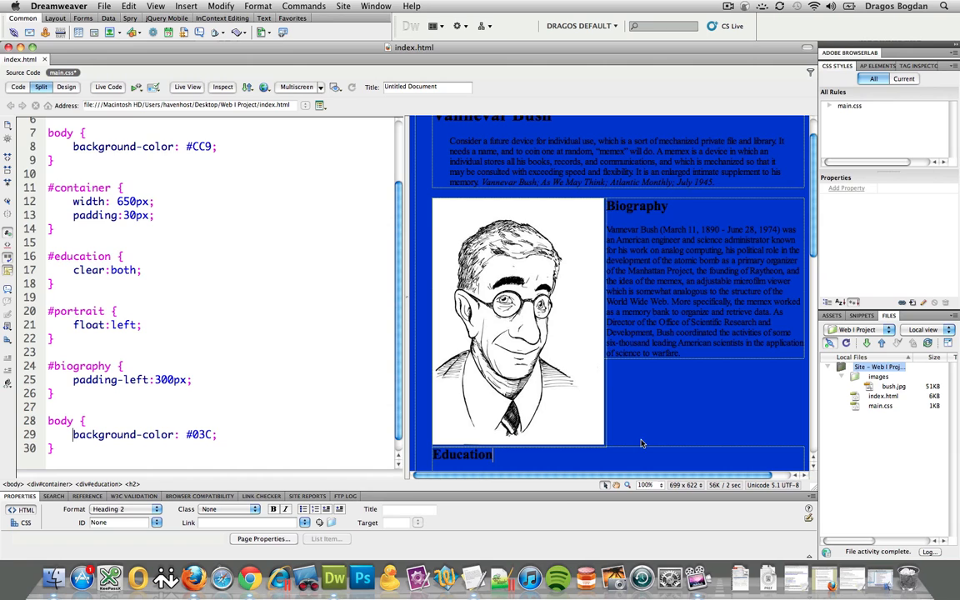
{"action": "mouse_move", "coordinate": [671, 301]}
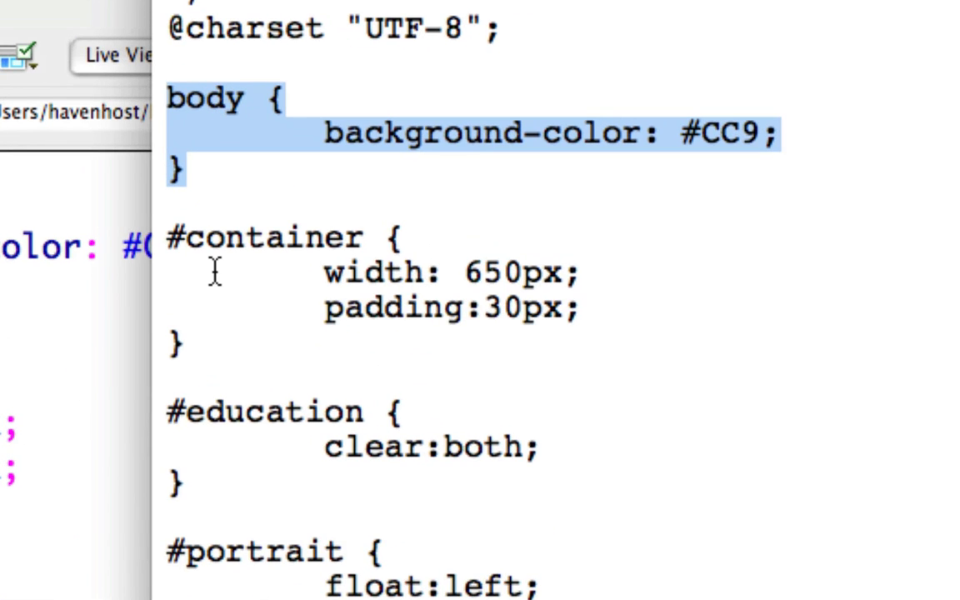
{"action": "scroll", "scroll_direction": "down", "scroll_amount": 3}
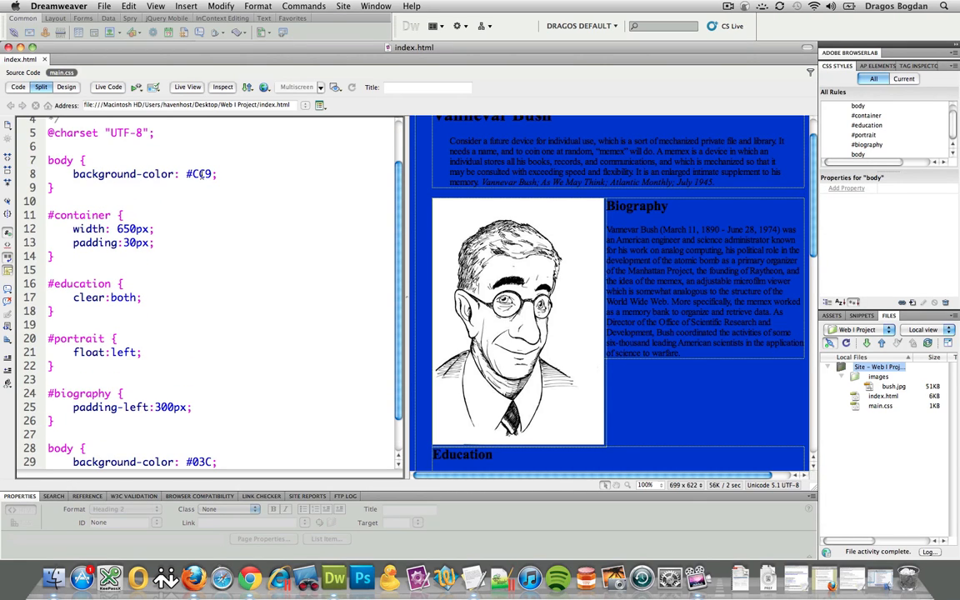
- Return to the index.html source code to add blank lines below the main.css link
{"action": "scroll", "scroll_direction": "down", "scroll_amount": 3}
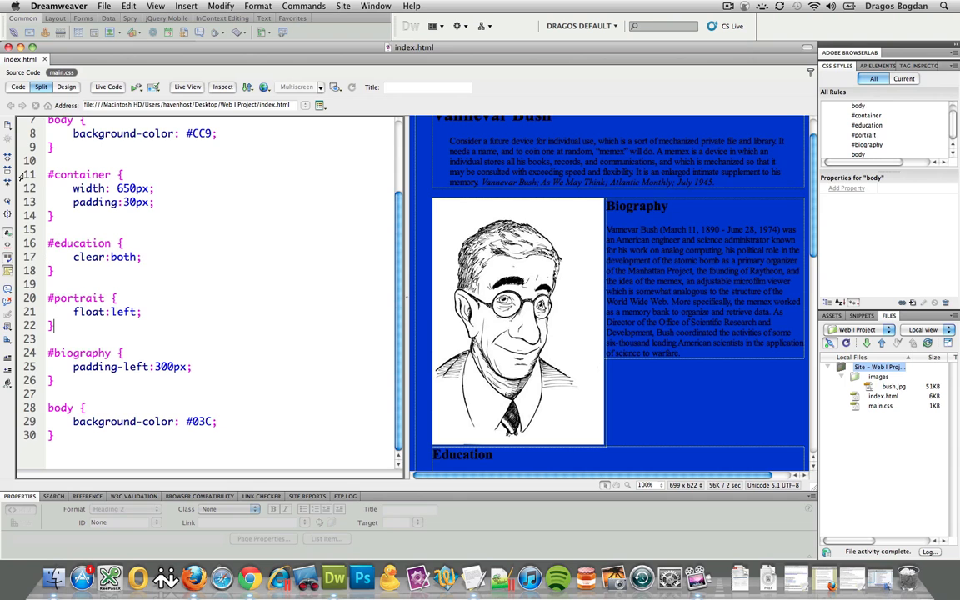
{"action": "left_click", "coordinate": [17, 87]}
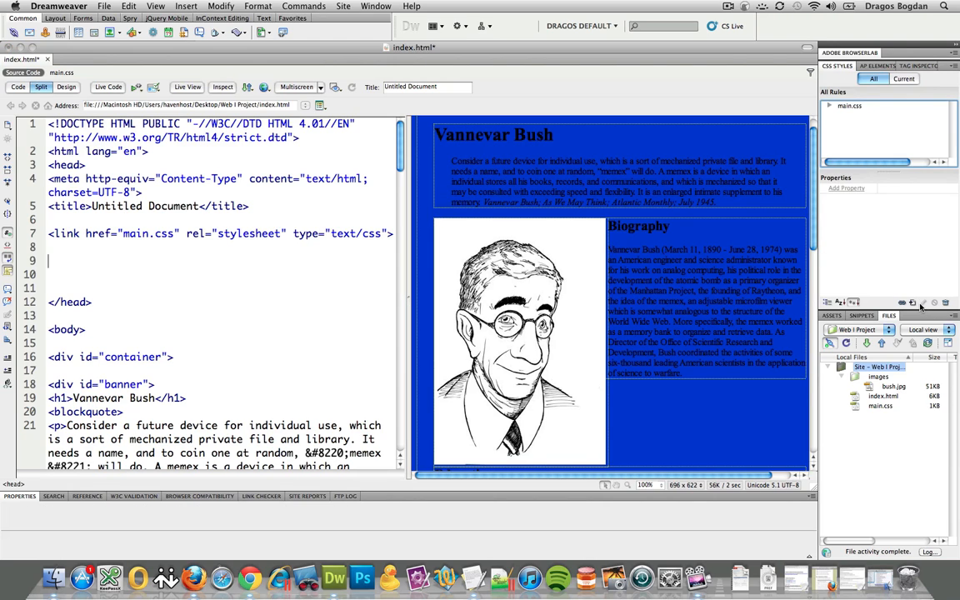
- Create a Tag-type 'body' CSS rule defined in this document only, embedded in index.html
{"action": "left_click", "coordinate": [913, 302]}
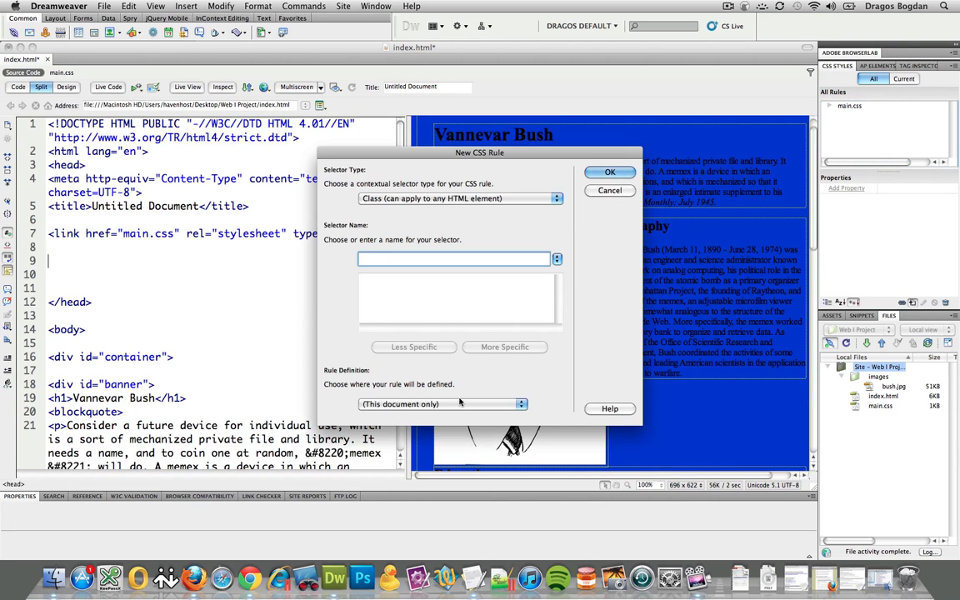
{"action": "type", "text": "body"}
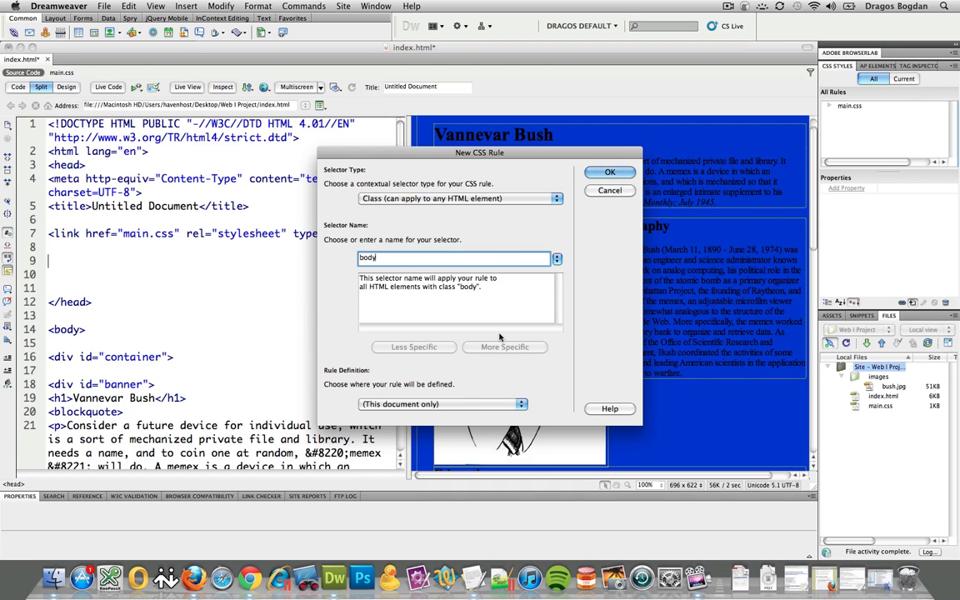
{"action": "left_click", "coordinate": [610, 172]}
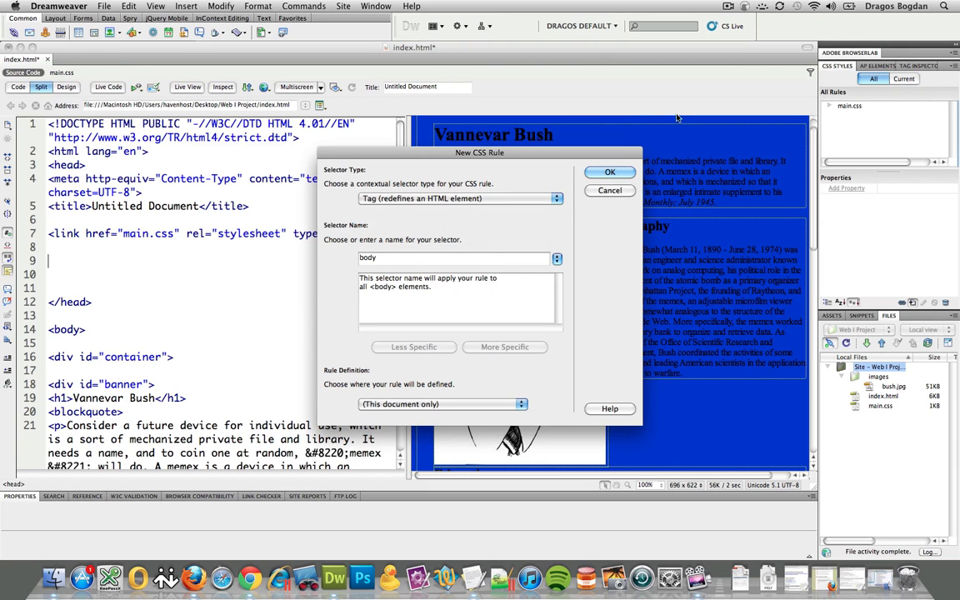
{"action": "left_click", "coordinate": [609, 172]}
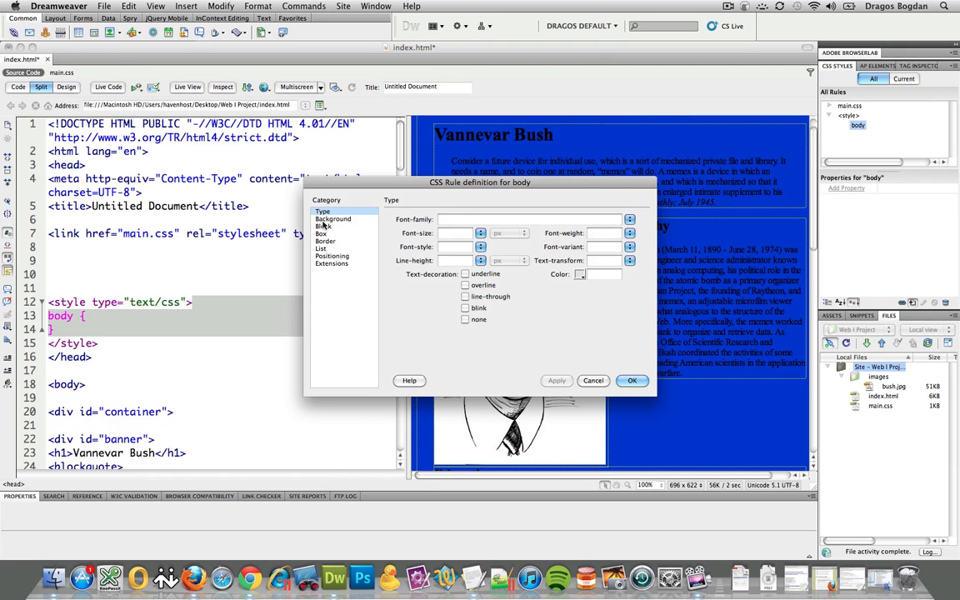
- Set the embedded body rule's background-color to #F00 so the page shows red
{"action": "left_click", "coordinate": [334, 219]}
{"action": "type", "text": "#F00"}
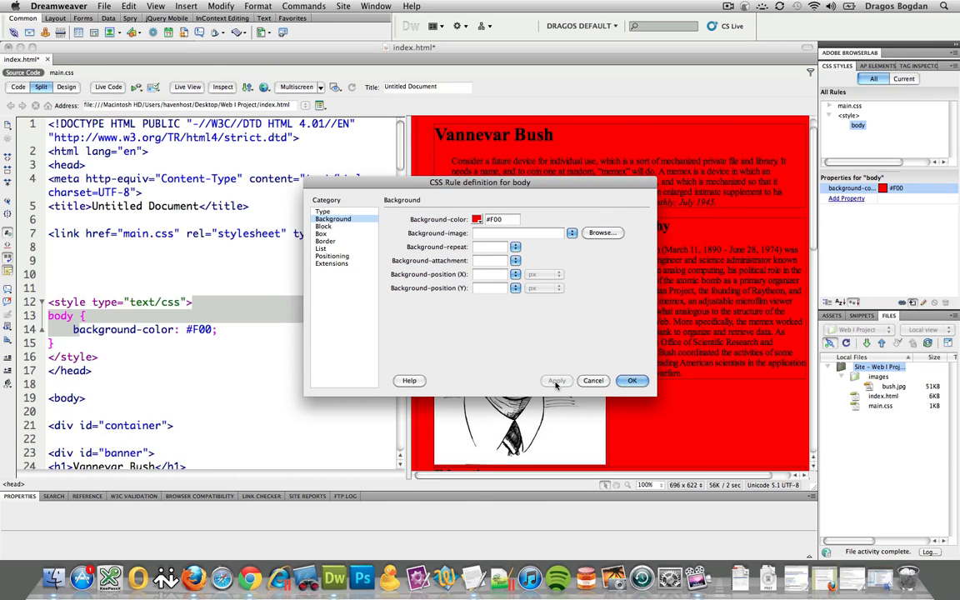
{"action": "left_click", "coordinate": [632, 381]}
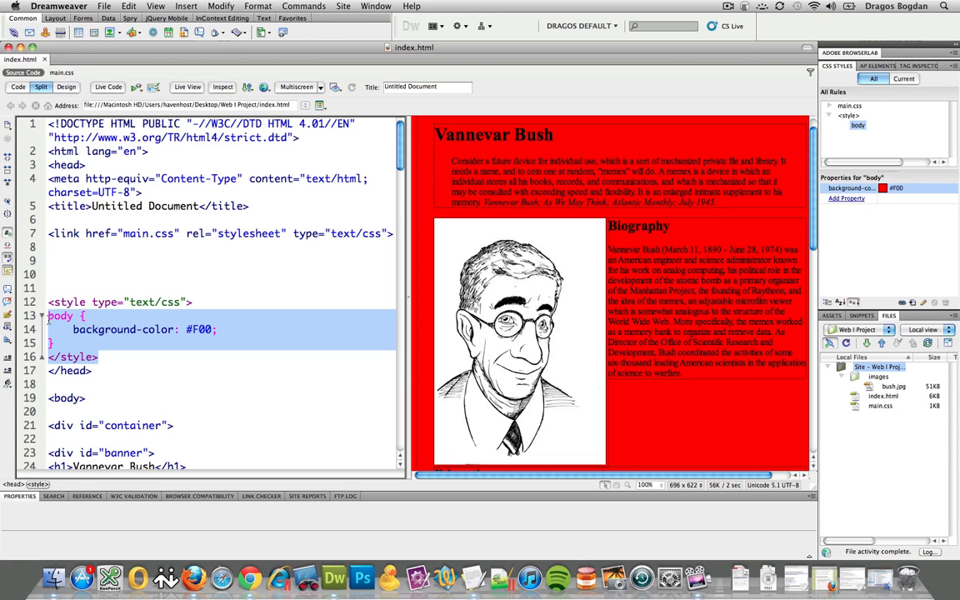
- Add !important after #CC9 in main.css's body rule, turning the background khaki
{"action": "left_click", "coordinate": [61, 71]}
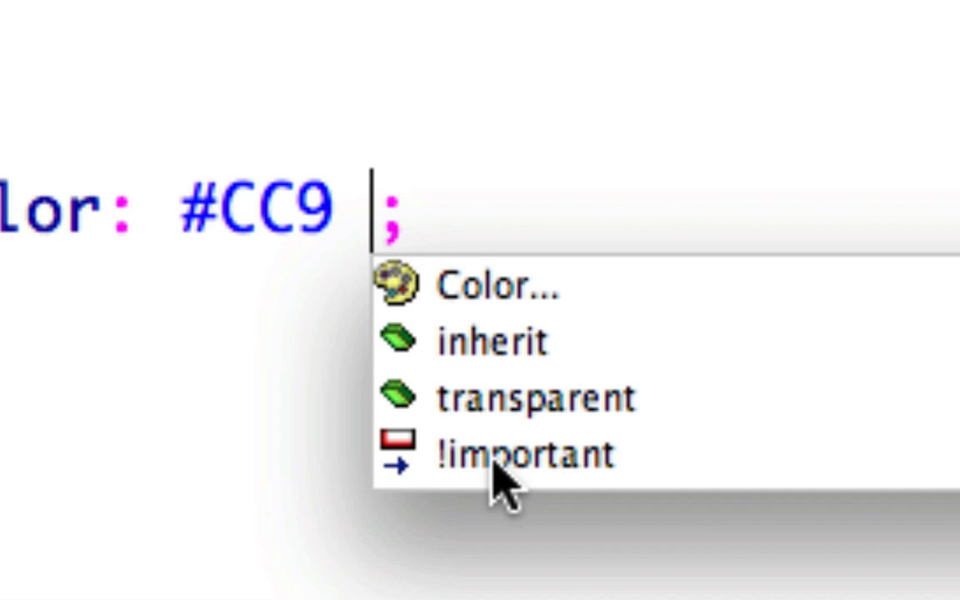
{"action": "mouse_move", "coordinate": [483, 288]}
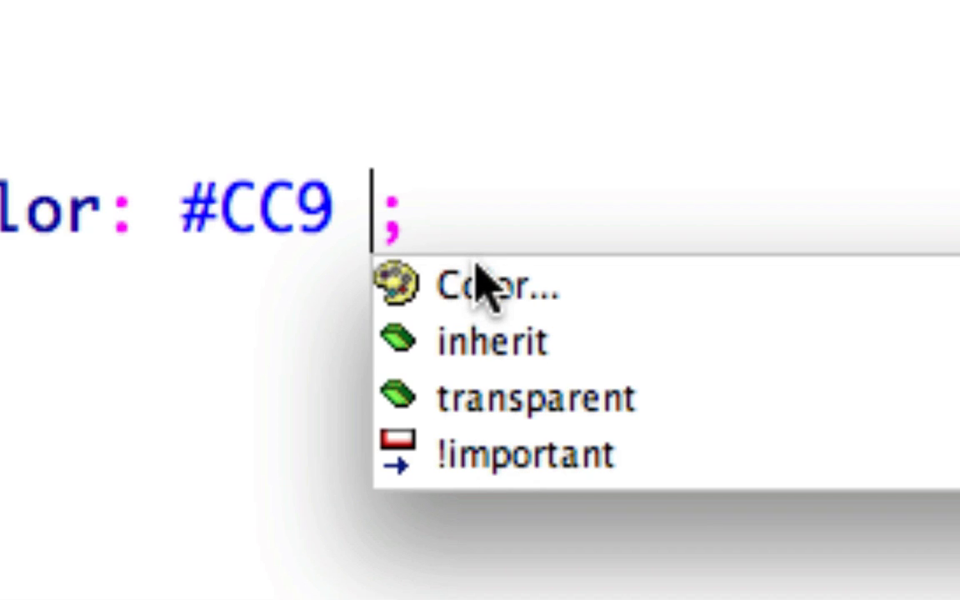
{"action": "type", "text": "!imp"}
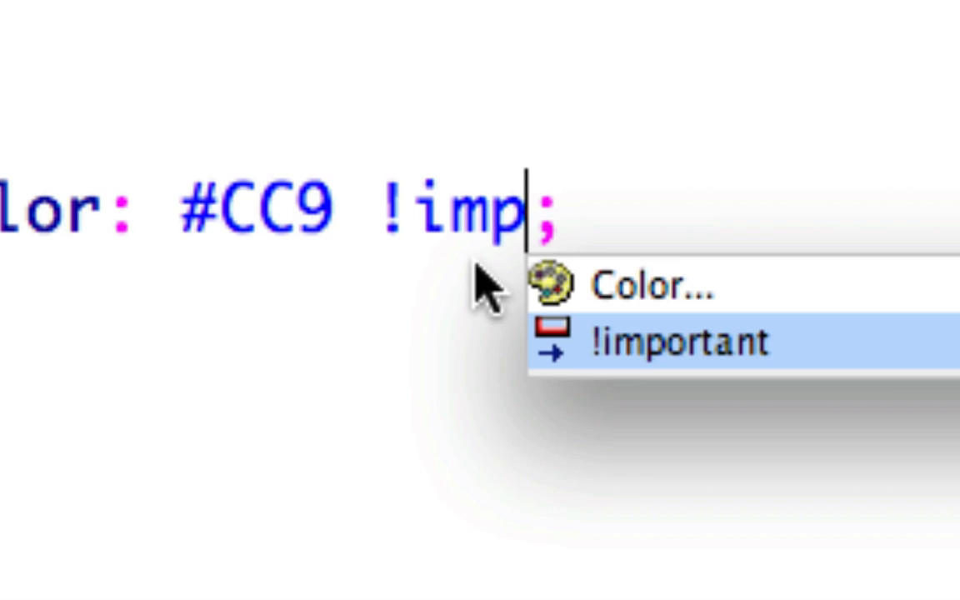
{"action": "left_click", "coordinate": [679, 342]}
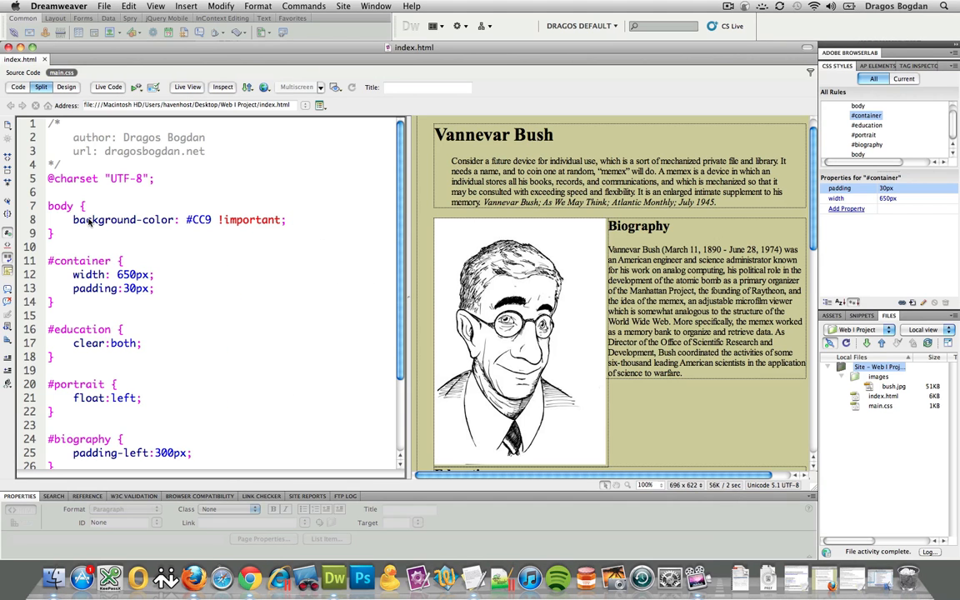
- Select the word 'important' in main.css's body background rule to highlight it
{"action": "left_click", "coordinate": [153, 288]}
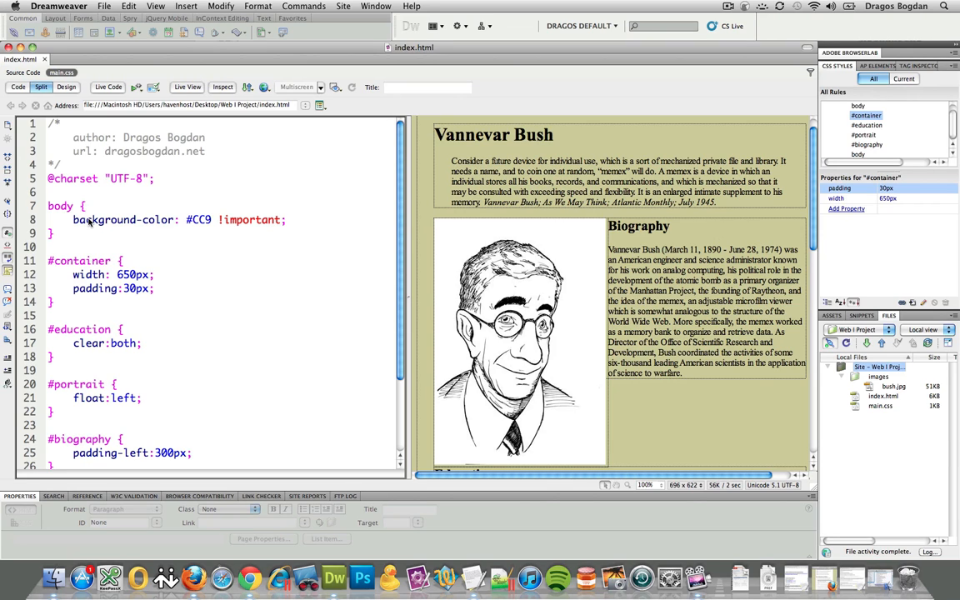
{"action": "left_click", "coordinate": [153, 288]}
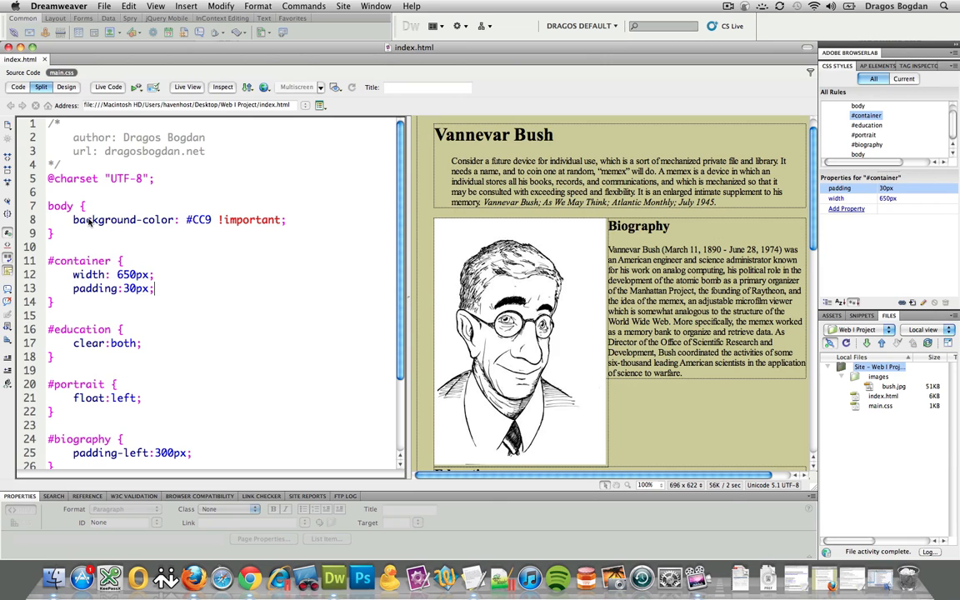
{"action": "double_click", "coordinate": [251, 219]}
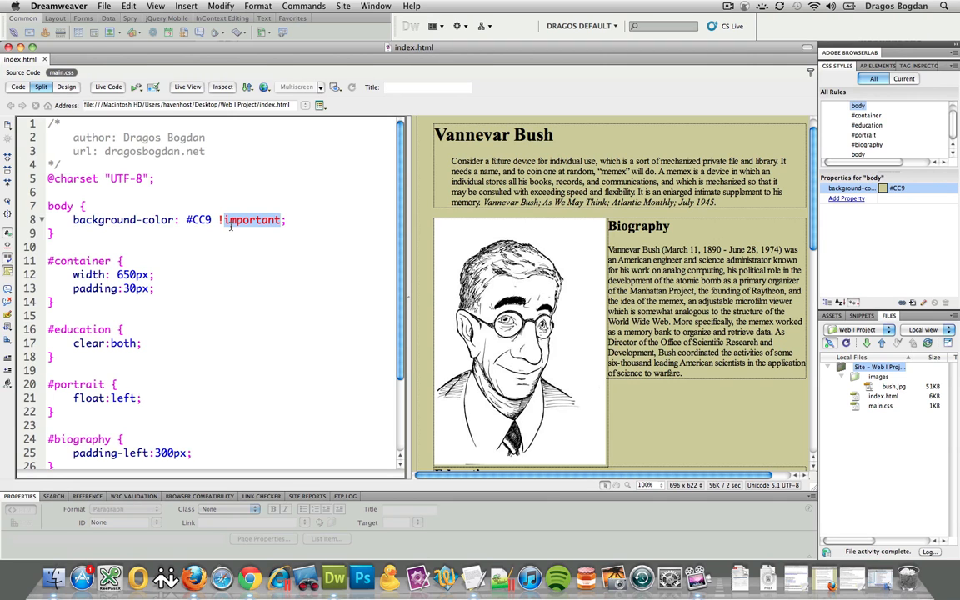
{"action": "mouse_move", "coordinate": [194, 577]}
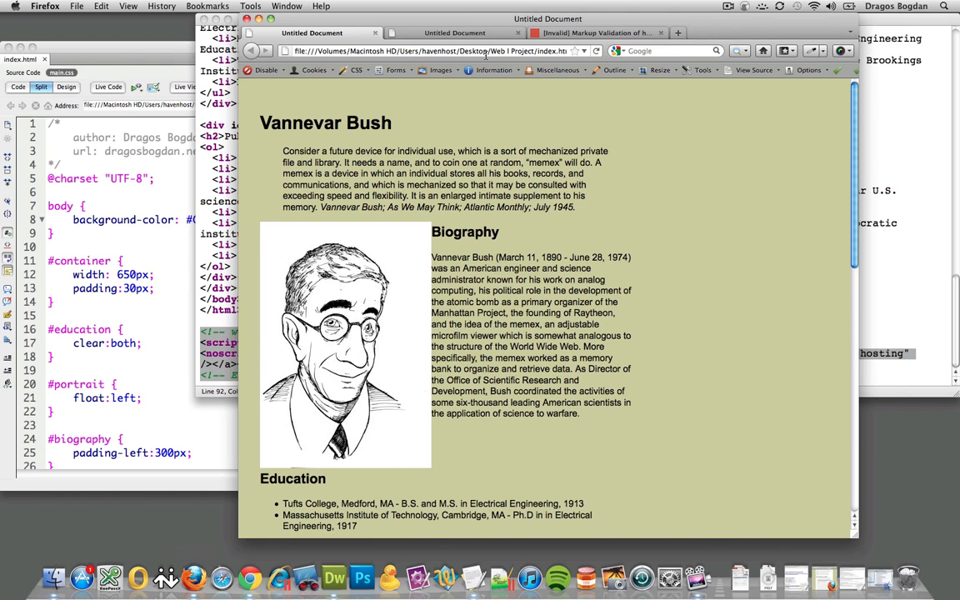
- Search the CSS-Tricks page source in Firefox for 'css', stepping through two matches
{"action": "left_click", "coordinate": [592, 32]}
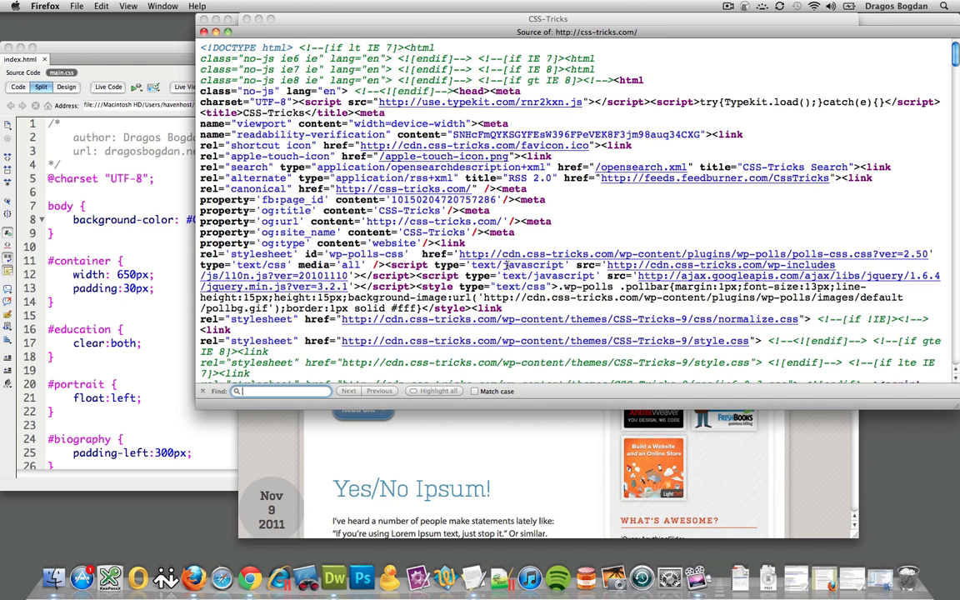
{"action": "type", "text": "css"}
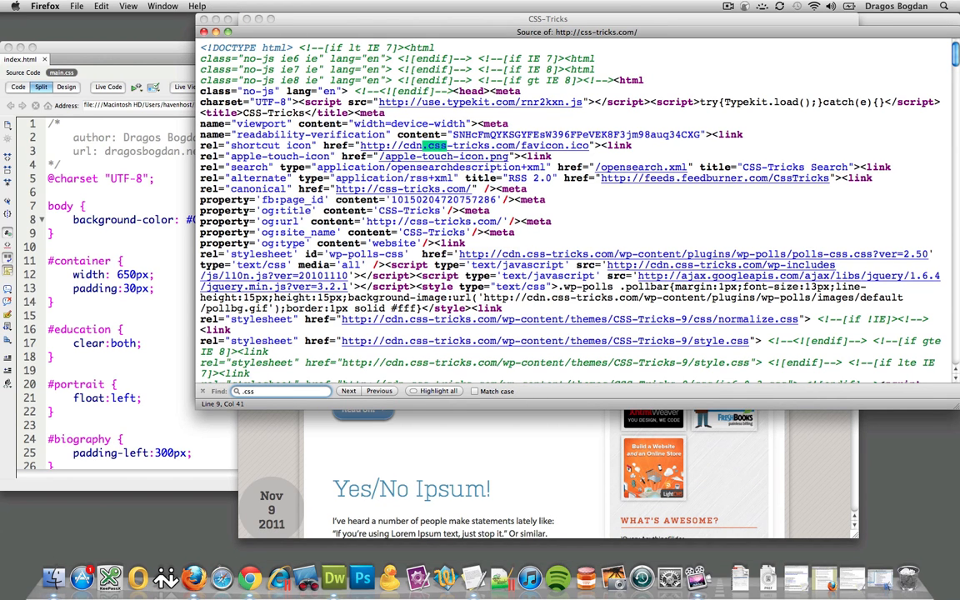
{"action": "left_click", "coordinate": [349, 391]}
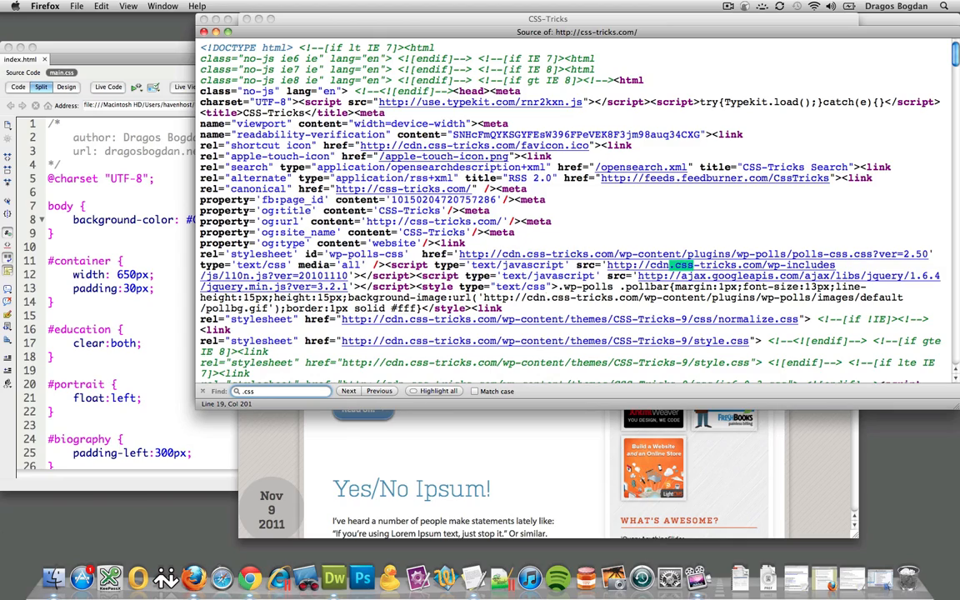
{"action": "left_click", "coordinate": [348, 391]}
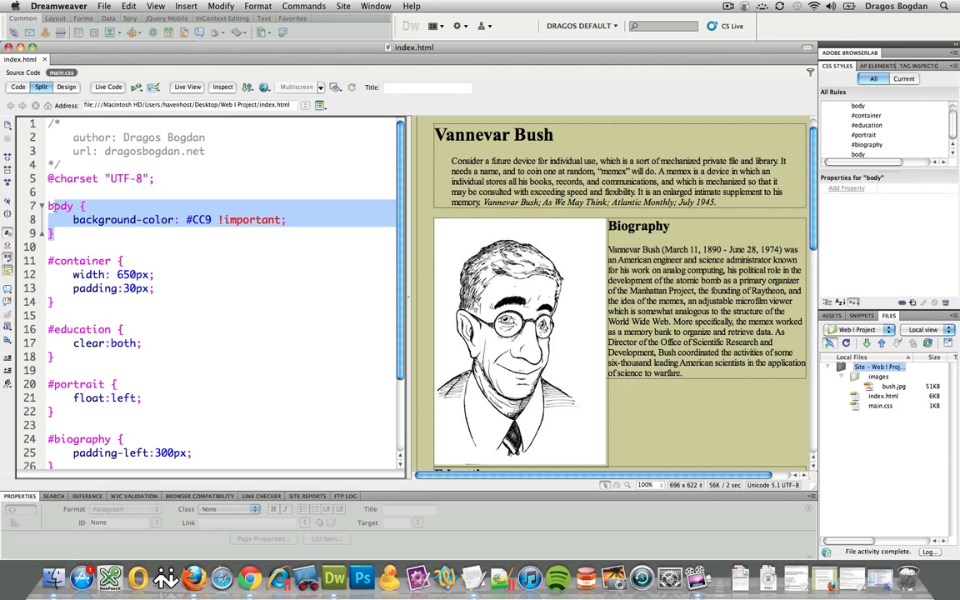
{"action": "left_click", "coordinate": [858, 105]}
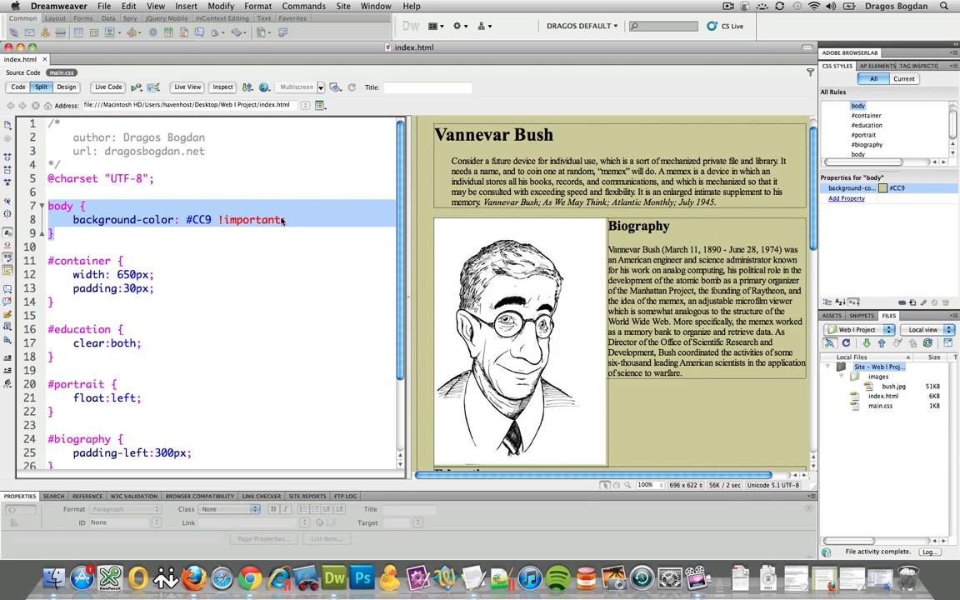
{"action": "left_click", "coordinate": [300, 231]}
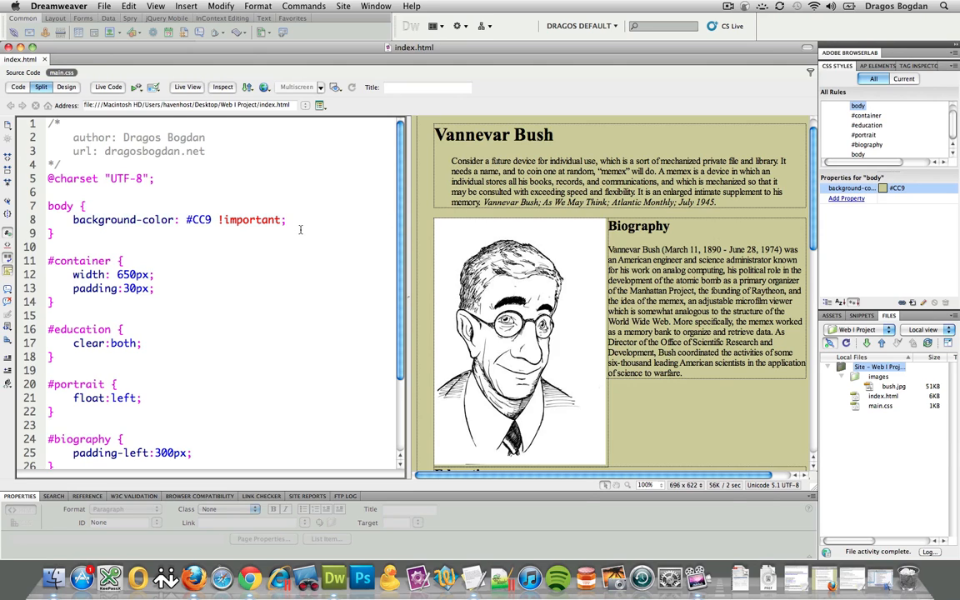